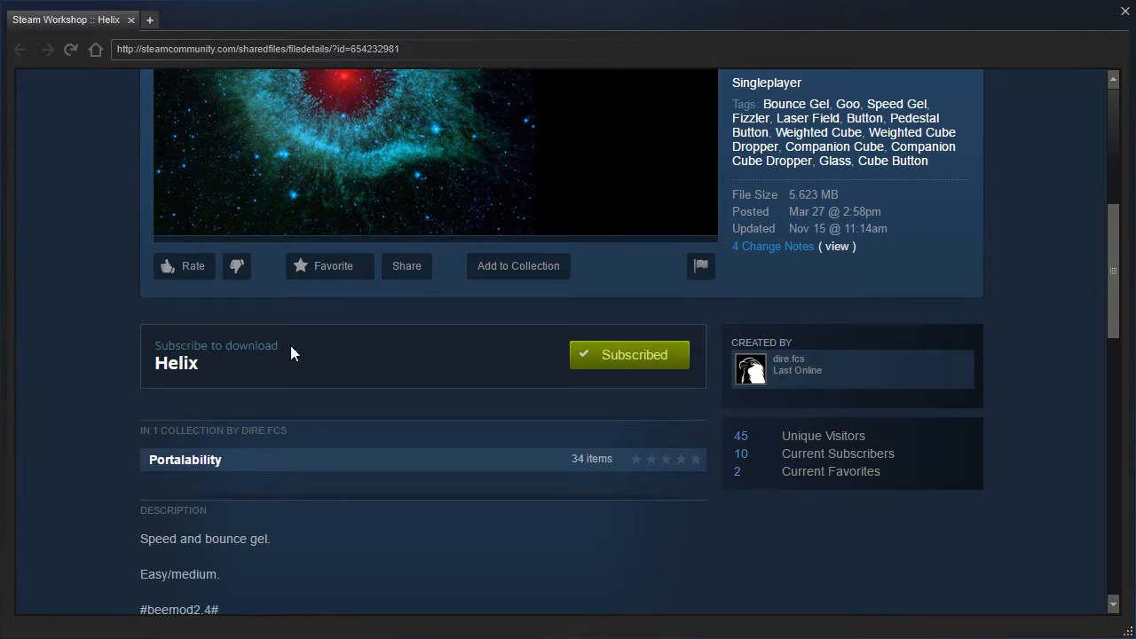
- Scroll down the Helix Workshop page to read its description and comments
scroll(down, 3)
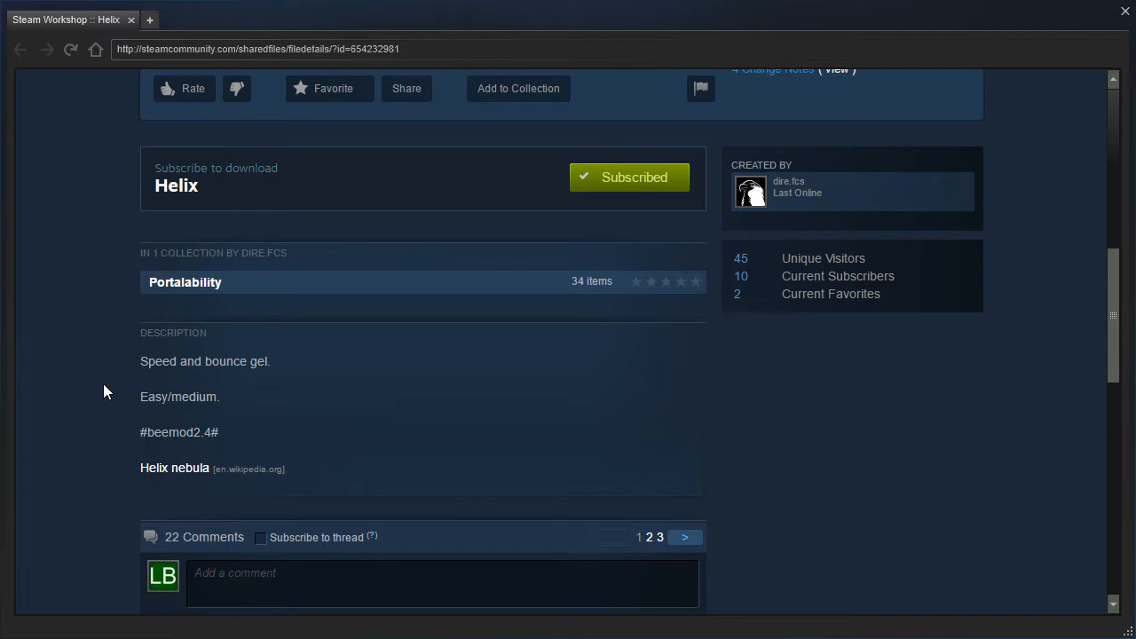
mouse_move(110, 389)
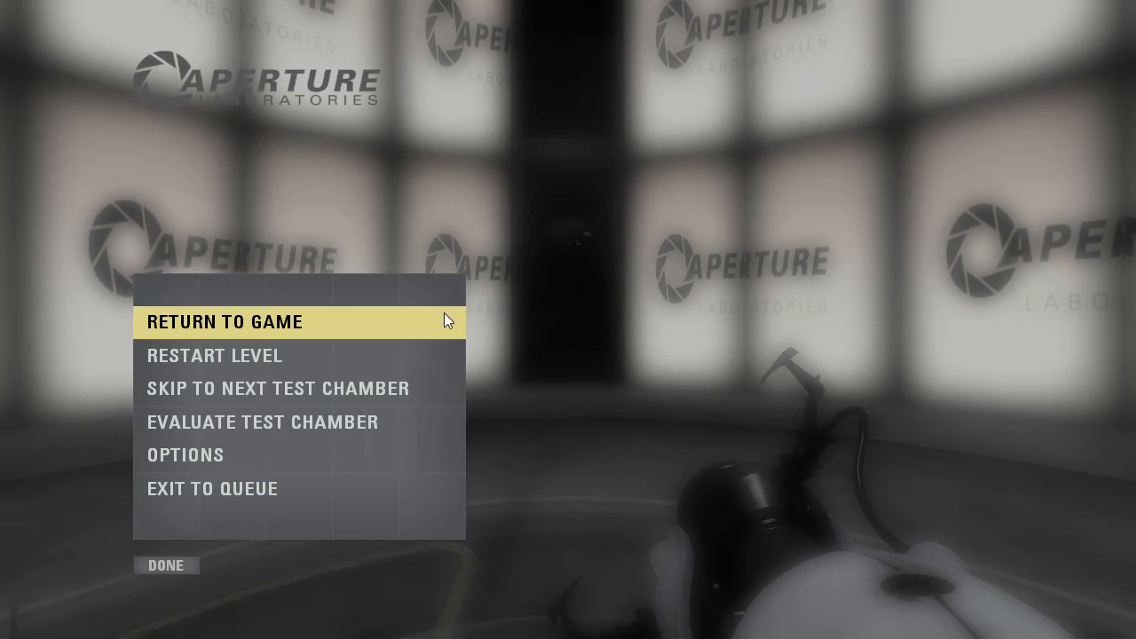
- Choose RETURN TO GAME to resume the Helix chamber
click(227, 321)
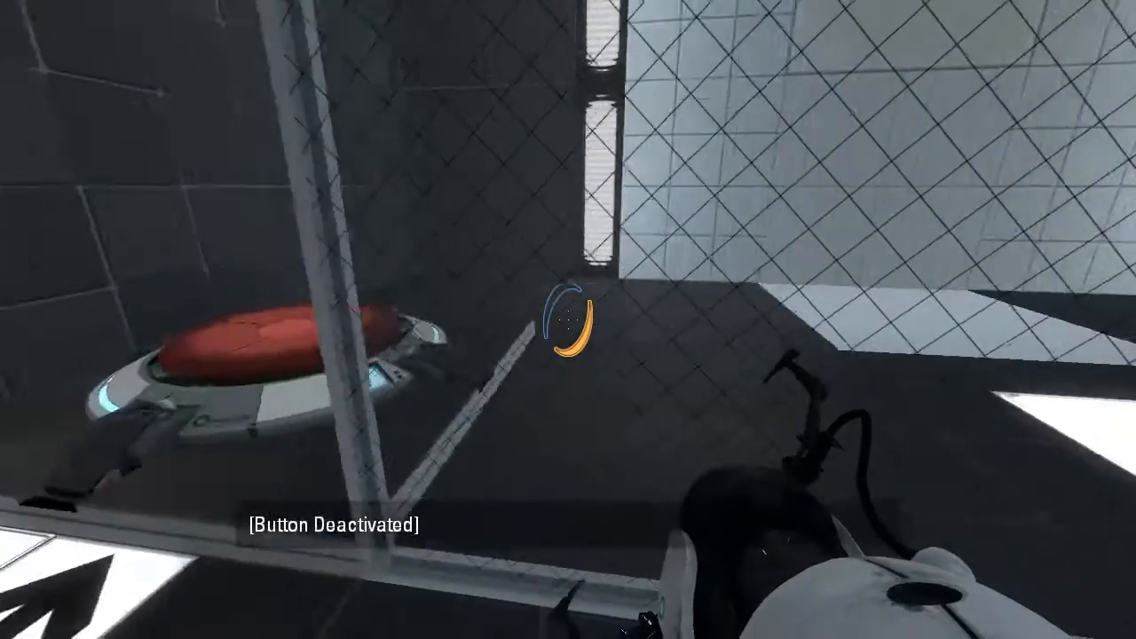
- Place blue portals on the white floor so orange gel spills beside the floor button
click(568, 320)
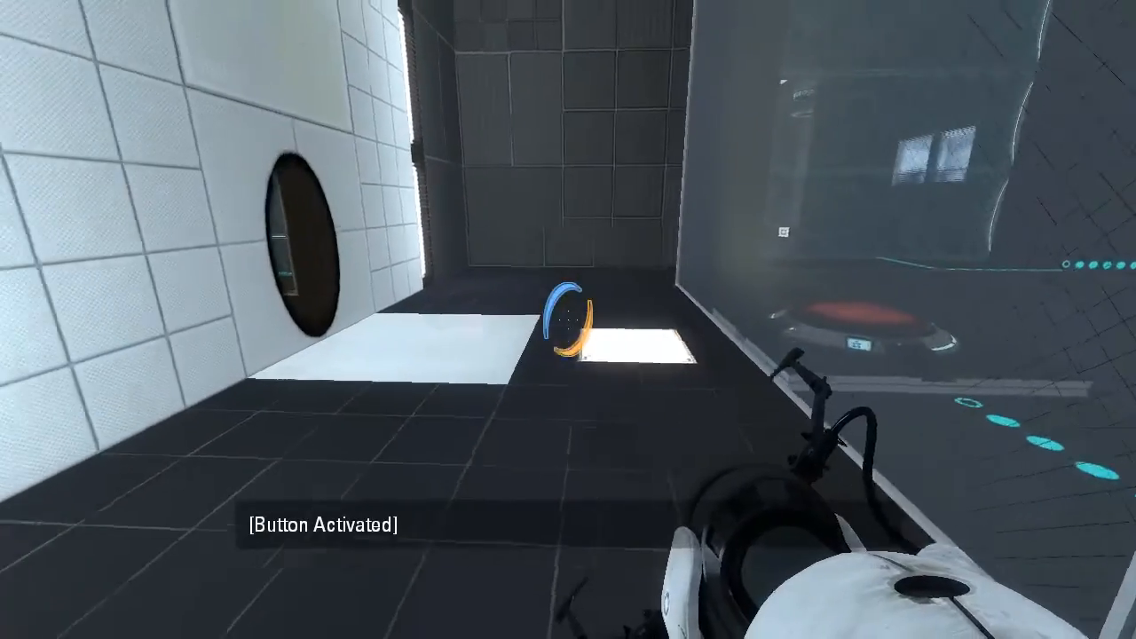
click(568, 319)
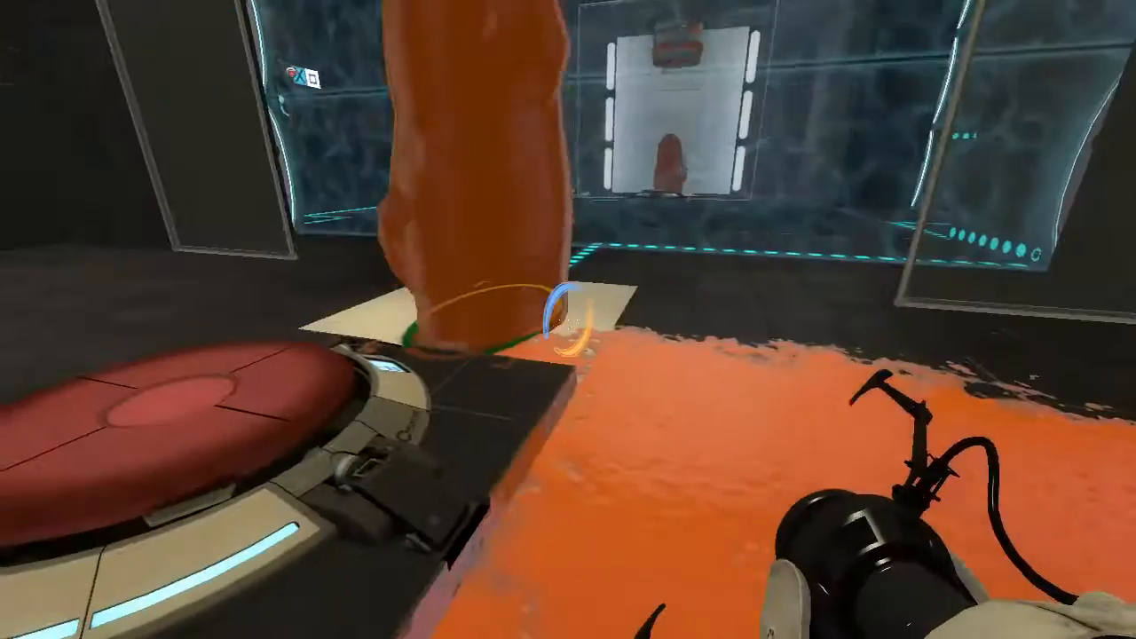
click(568, 319)
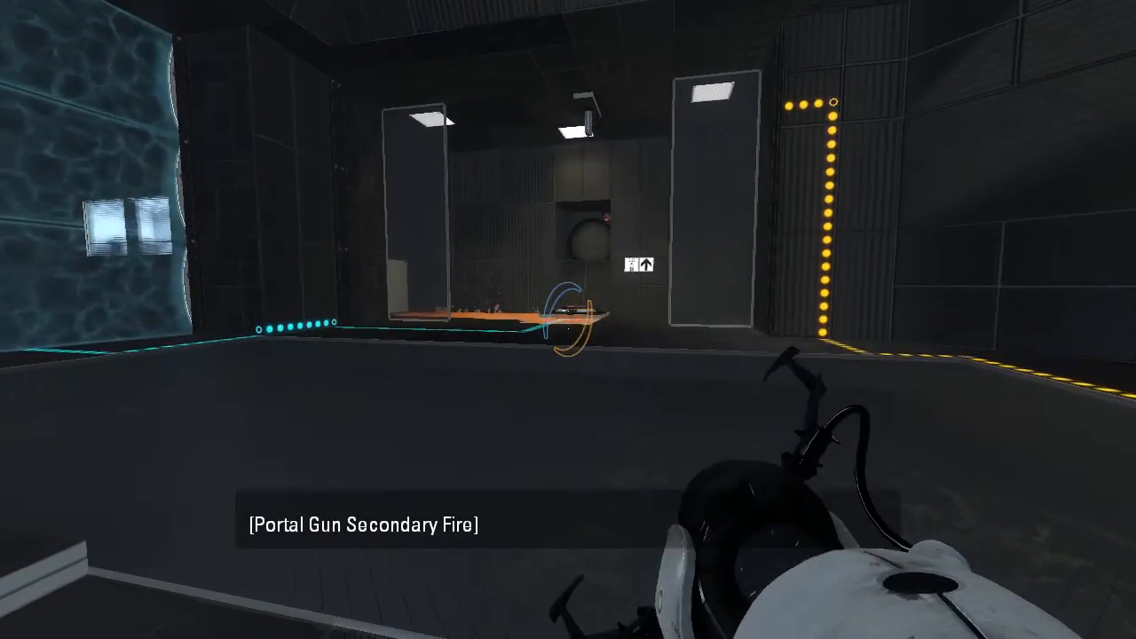
- Fire a portal into the next dark room to begin the setup there
click(568, 319)
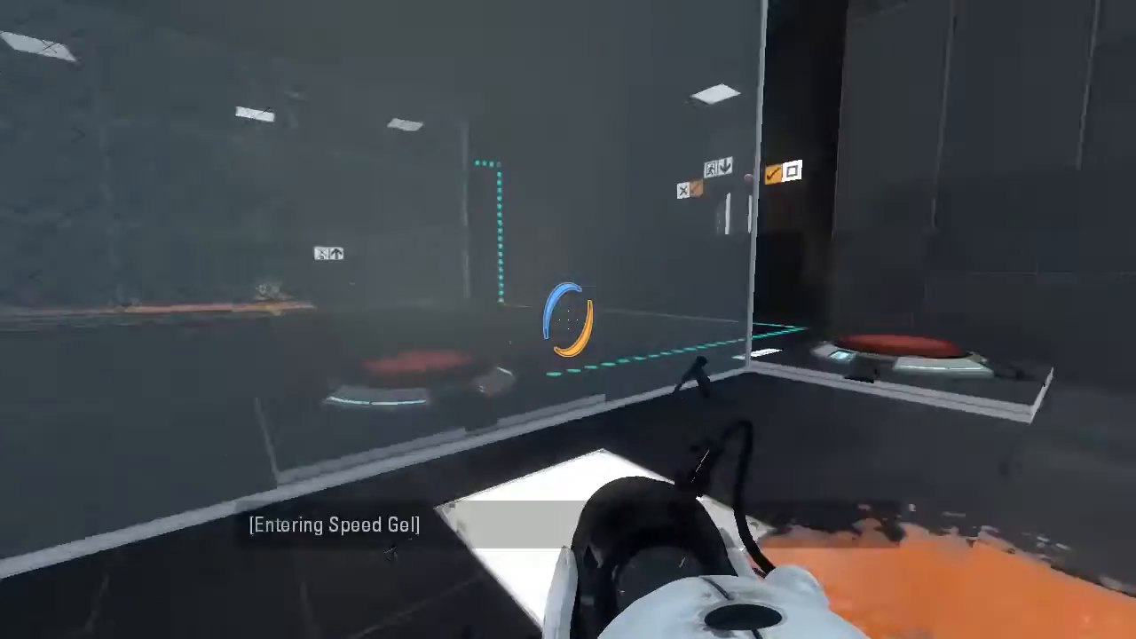
mouse_move(568, 320)
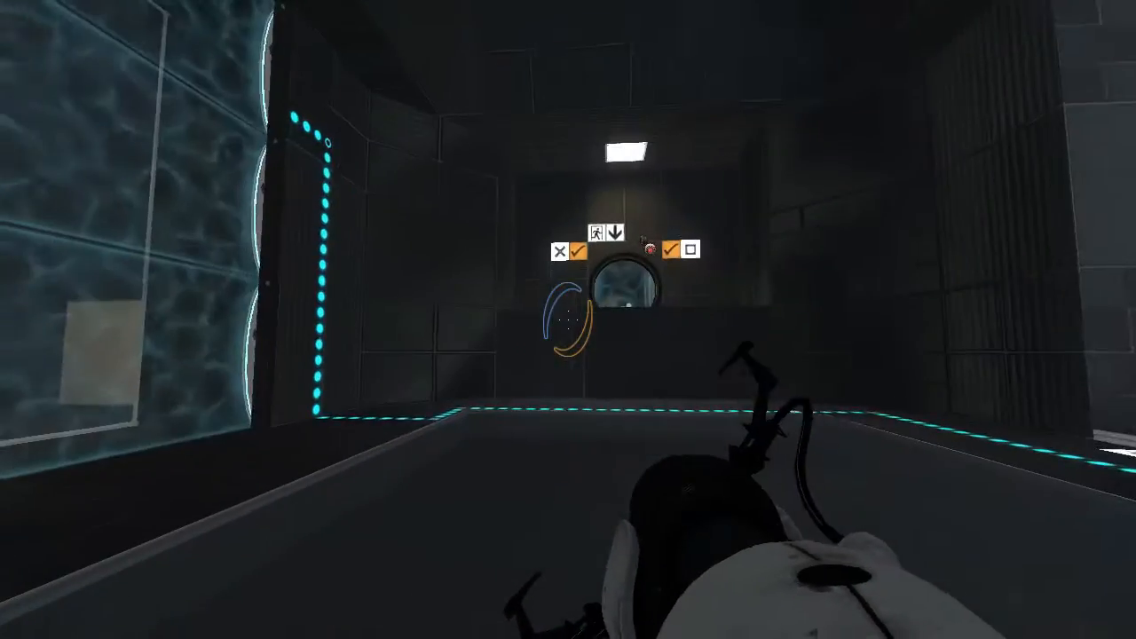
- Fire a portal to spread blue repulsion gel across the floor near the cube dispenser
click(568, 320)
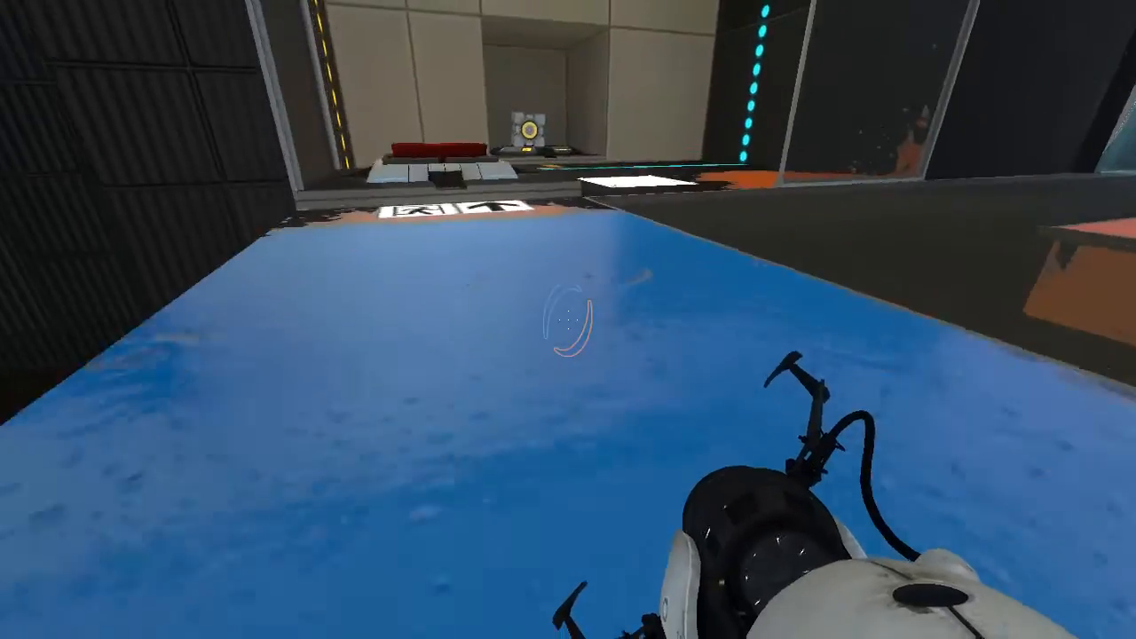
- Shoot the orange portal onto the far surface across the blue gel floor
right_click(568, 320)
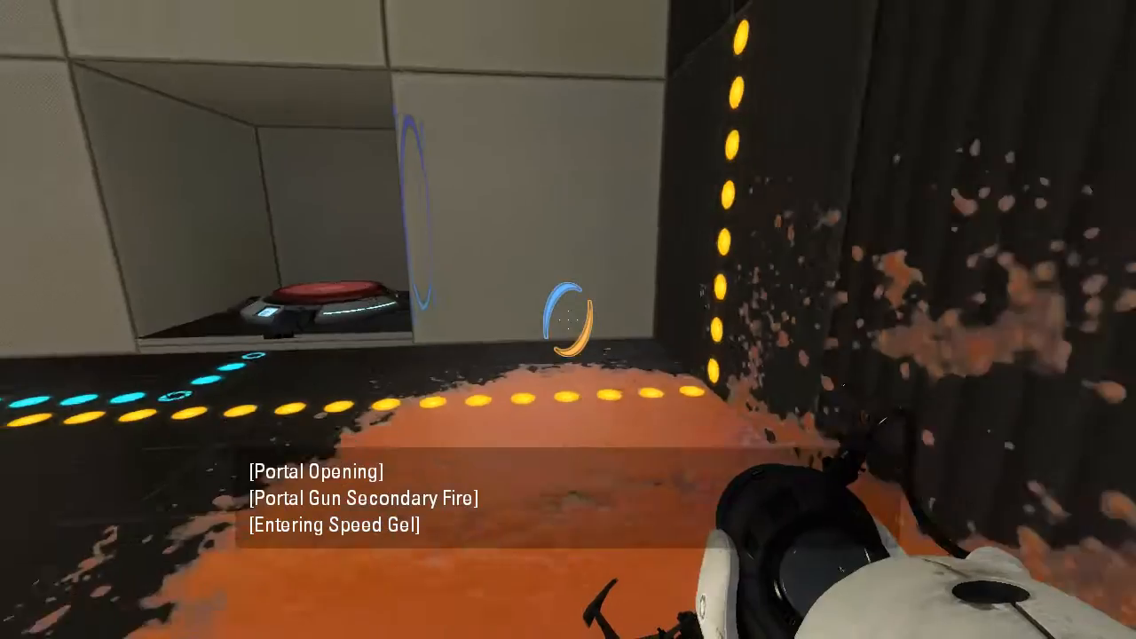
- Fire a blue portal so the speed gel launches the player toward the exit corridor
click(568, 320)
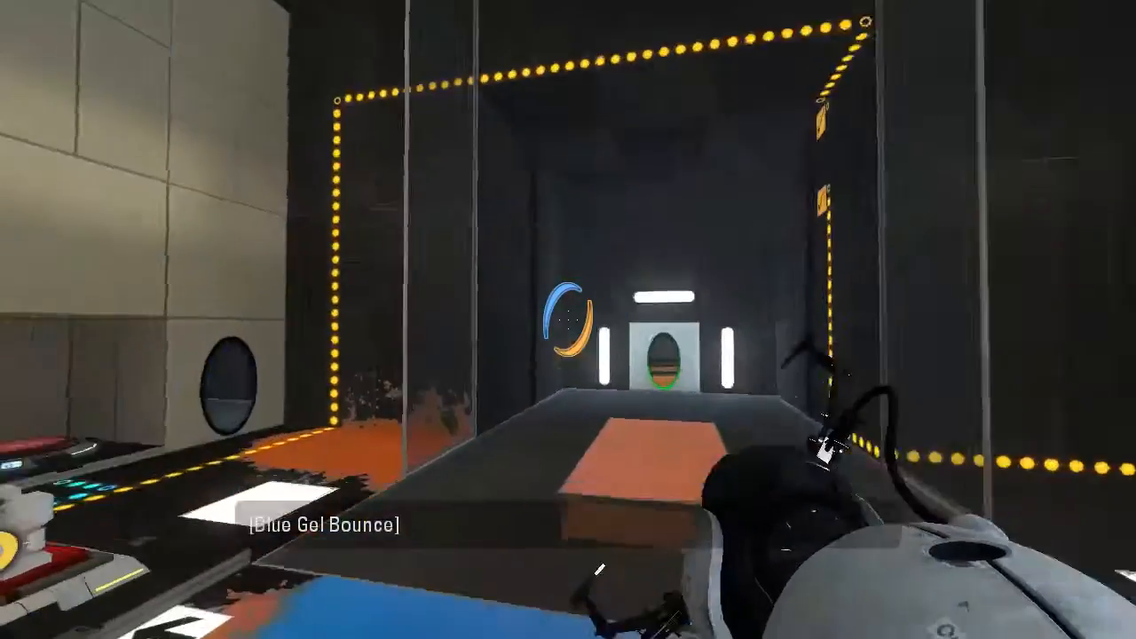
mouse_move(569, 320)
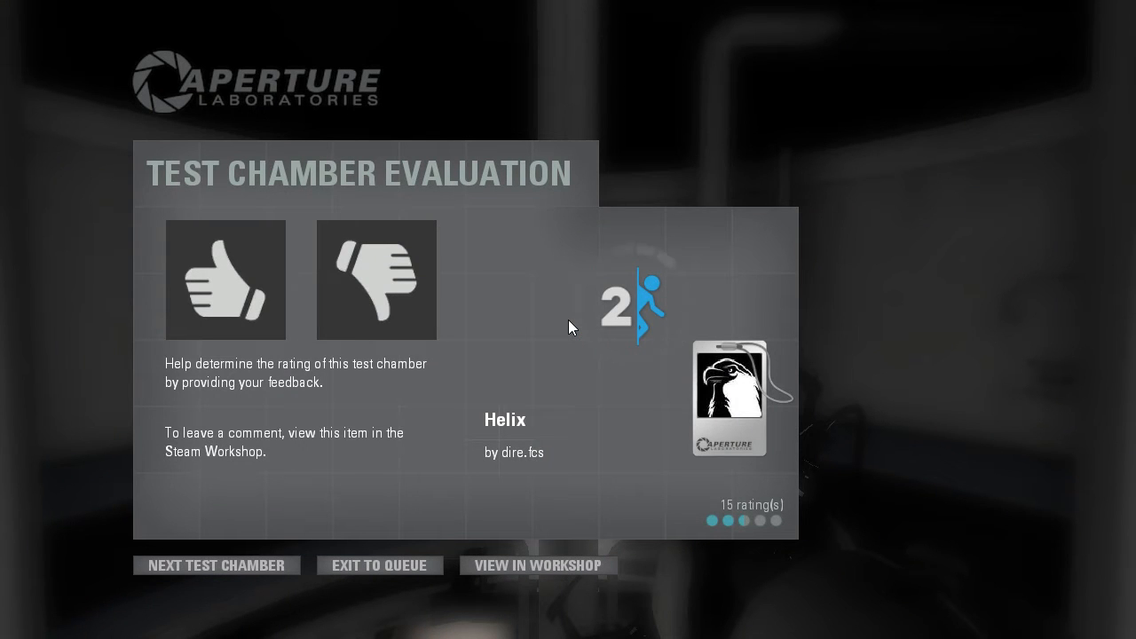
- Rate dire.fcs's Helix chamber thumbs-up on the Test Chamber Evaluation screen
click(226, 281)
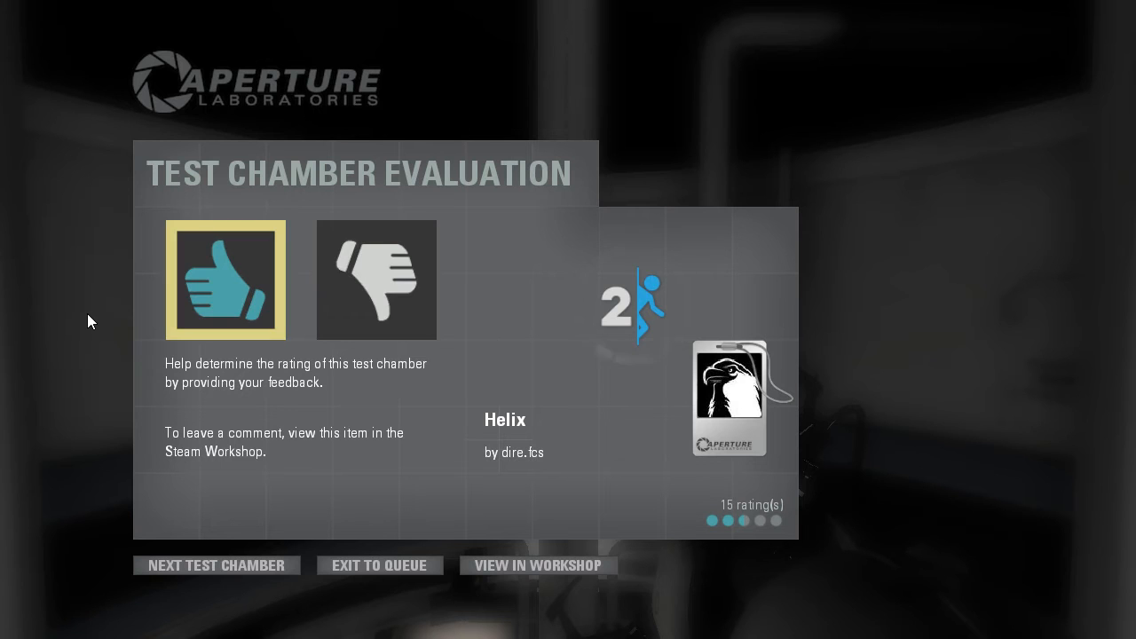